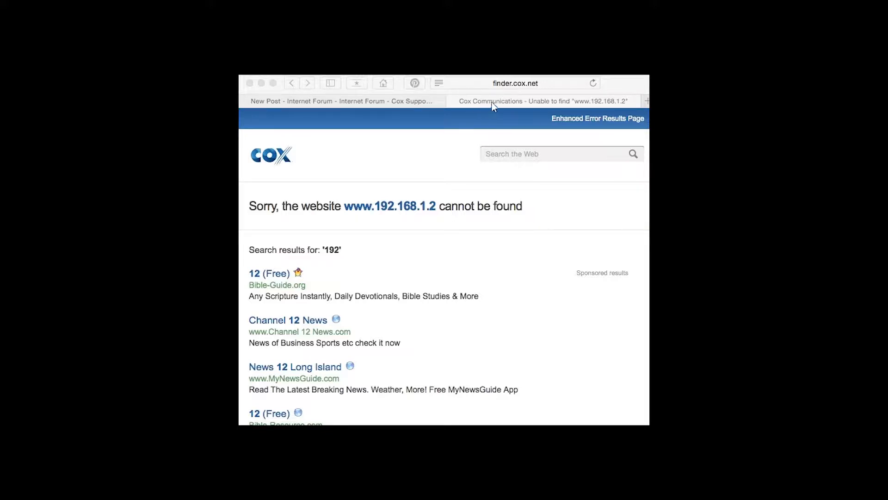
pyautogui.moveTo(620, 106)
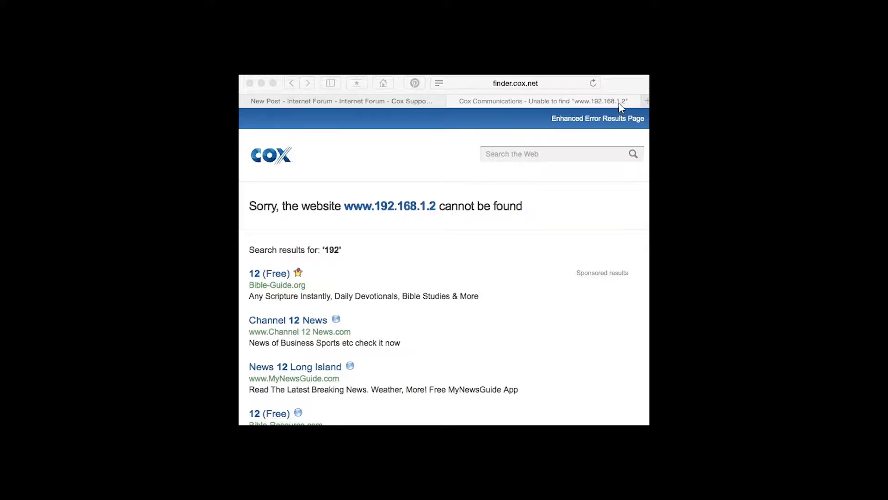
pyautogui.moveTo(533, 161)
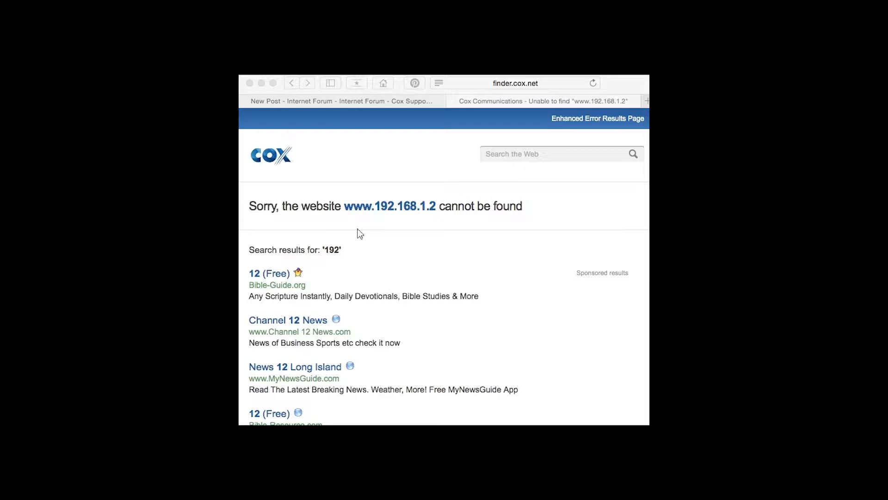
pyautogui.moveTo(285, 261)
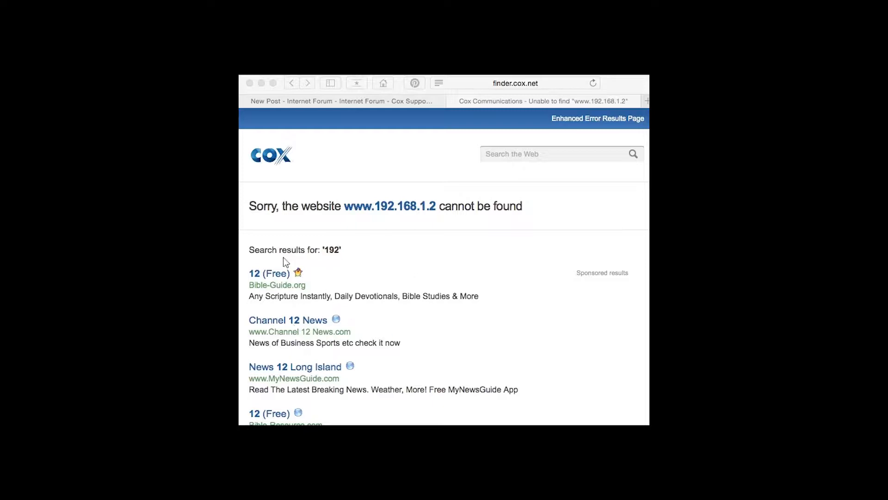
pyautogui.moveTo(557, 125)
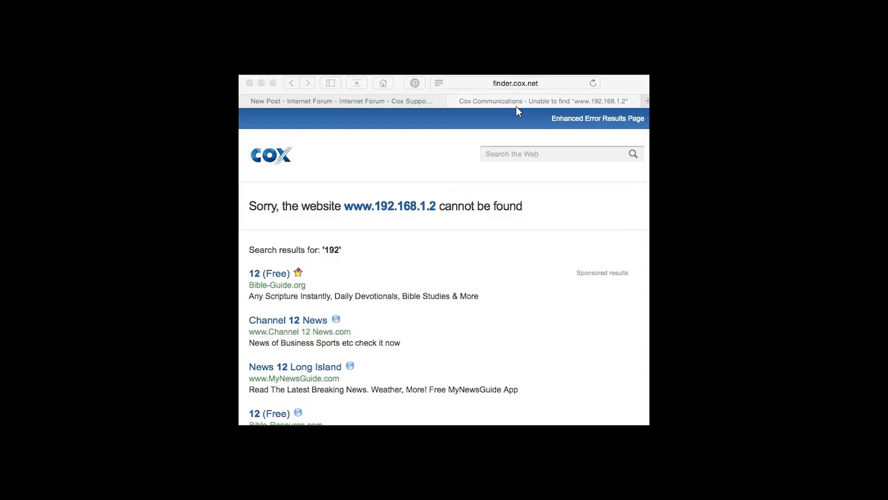
pyautogui.moveTo(598, 127)
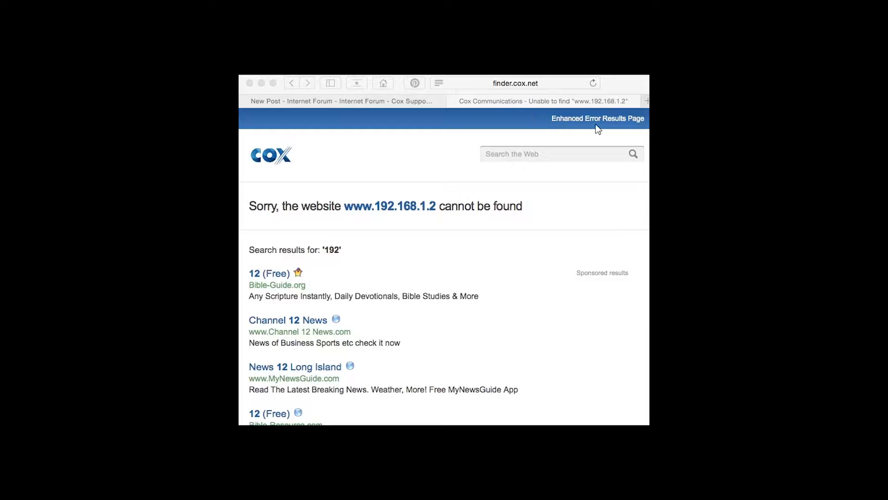
pyautogui.moveTo(564, 121)
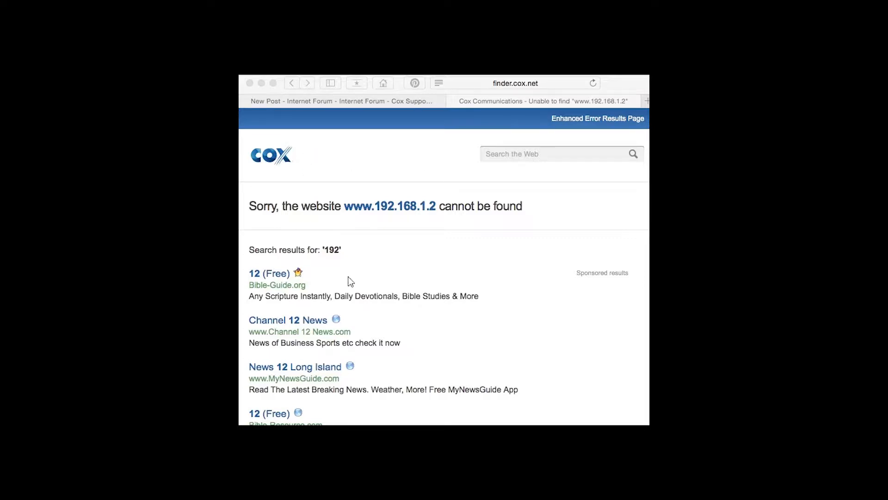
pyautogui.moveTo(579, 145)
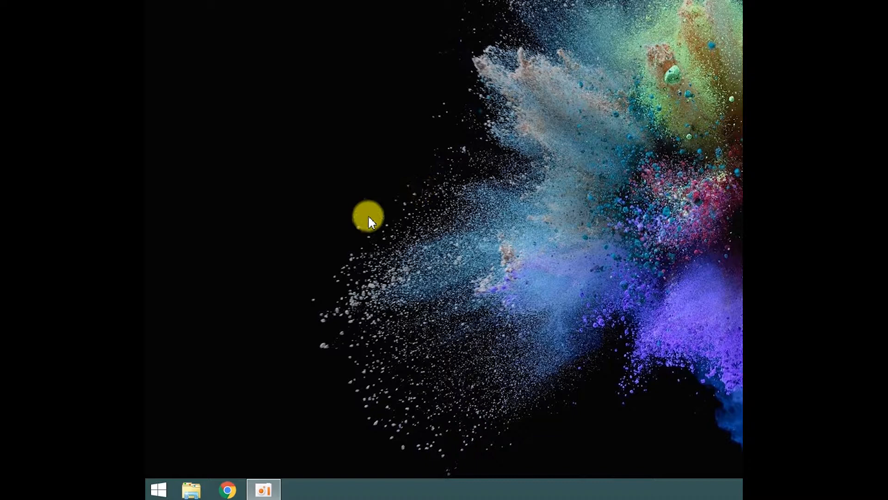
pyautogui.moveTo(210, 377)
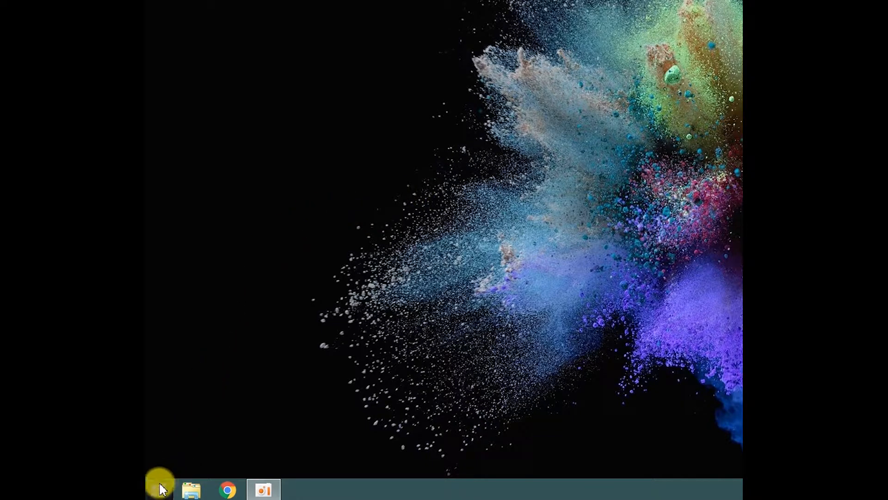
# Launch Control Panel from the Windows Start menu
pyautogui.click(161, 489)
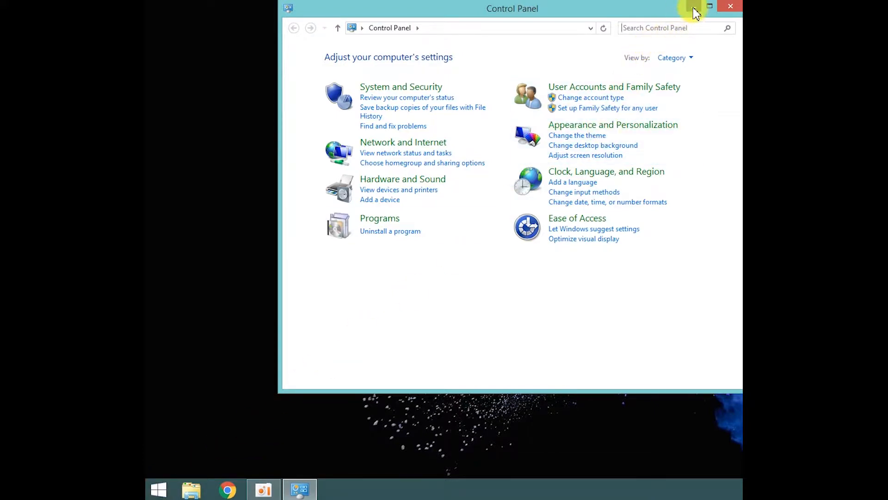
# Go through Network and Internet to the Network and Sharing Center
pyautogui.click(709, 6)
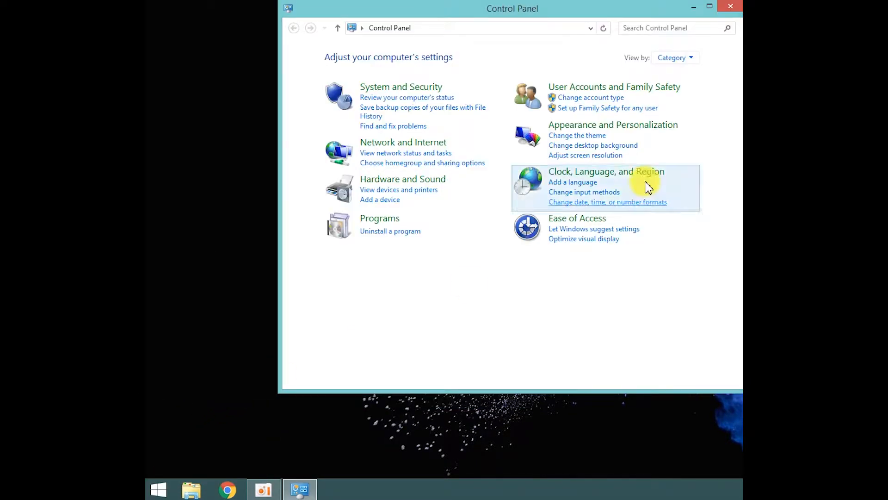
pyautogui.moveTo(453, 271)
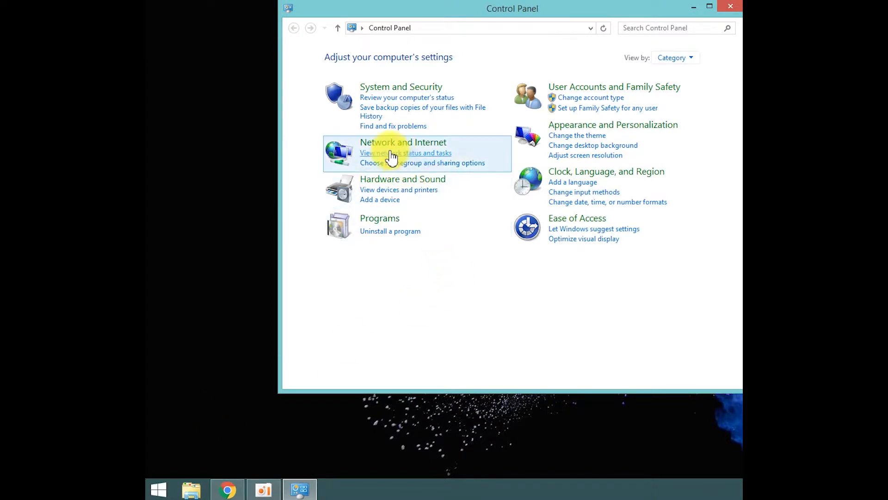
pyautogui.moveTo(376, 148)
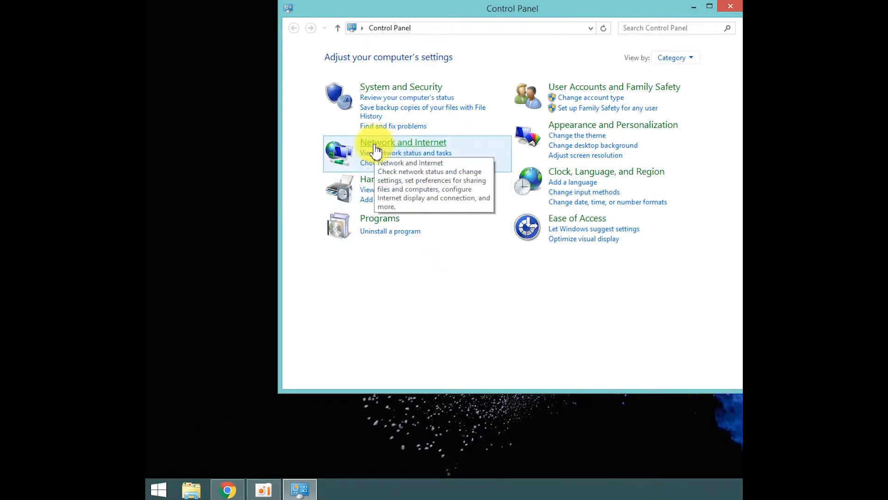
pyautogui.click(403, 142)
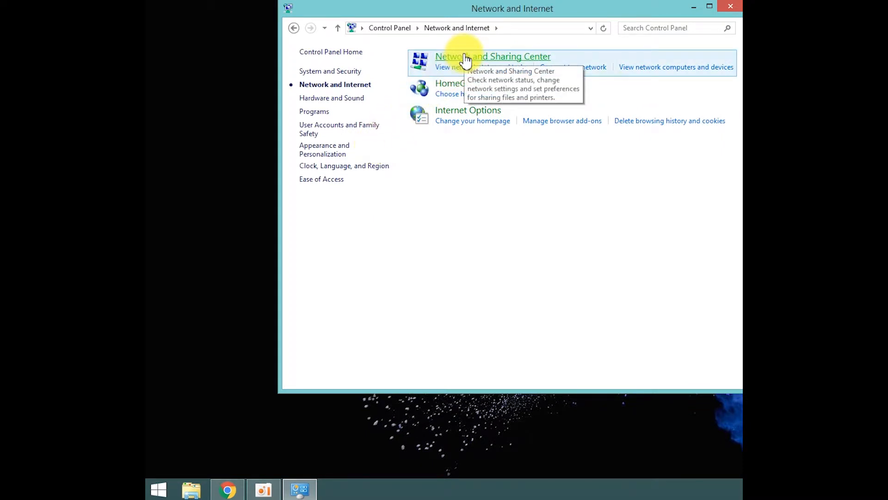
pyautogui.click(492, 56)
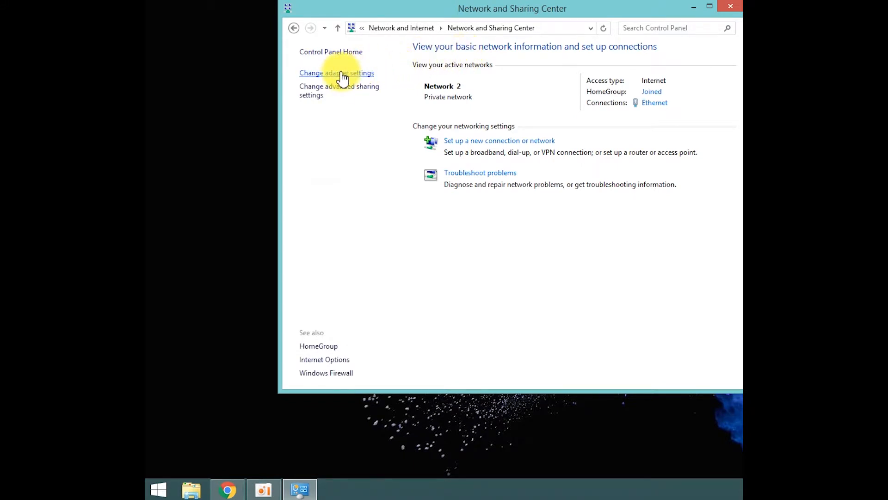
# Open Ethernet Properties from Change adapter settings and select Internet Protocol Version 4 (TCP/IPv4)
pyautogui.click(335, 72)
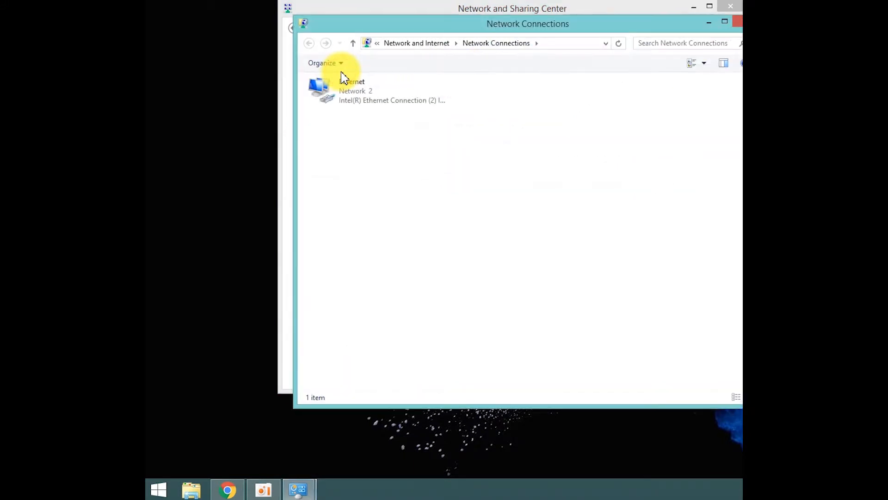
pyautogui.click(378, 91)
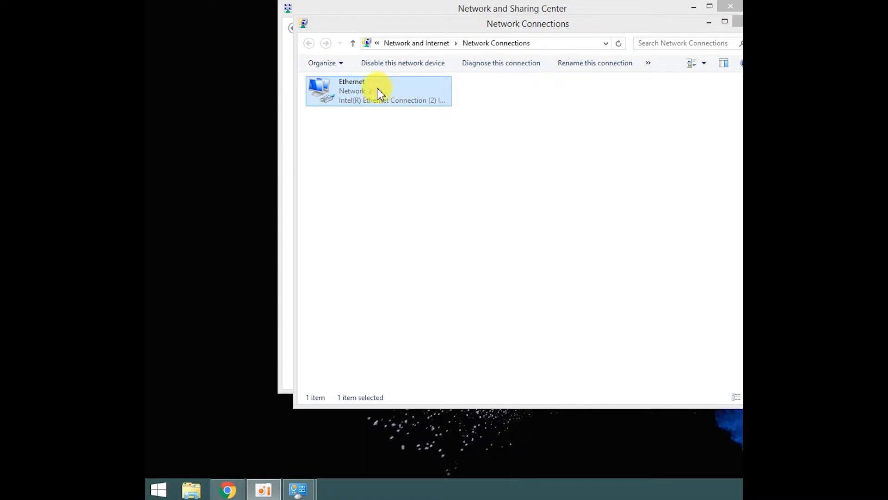
pyautogui.rightClick(377, 91)
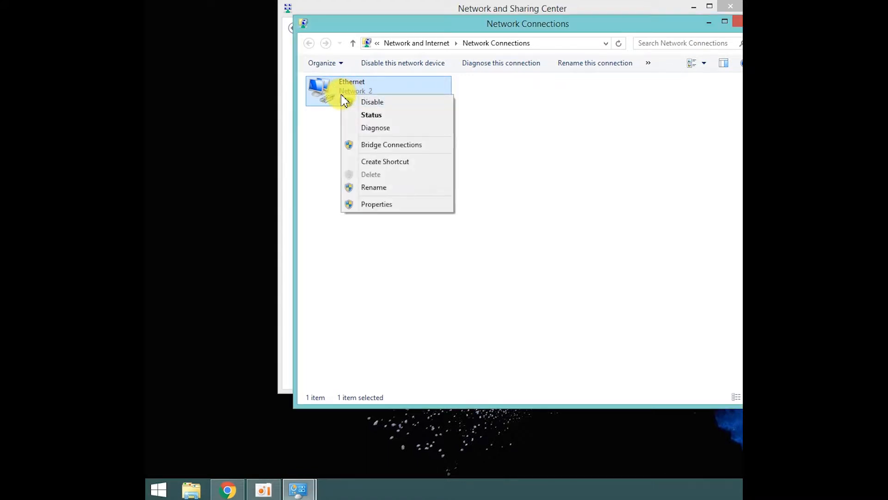
pyautogui.click(376, 204)
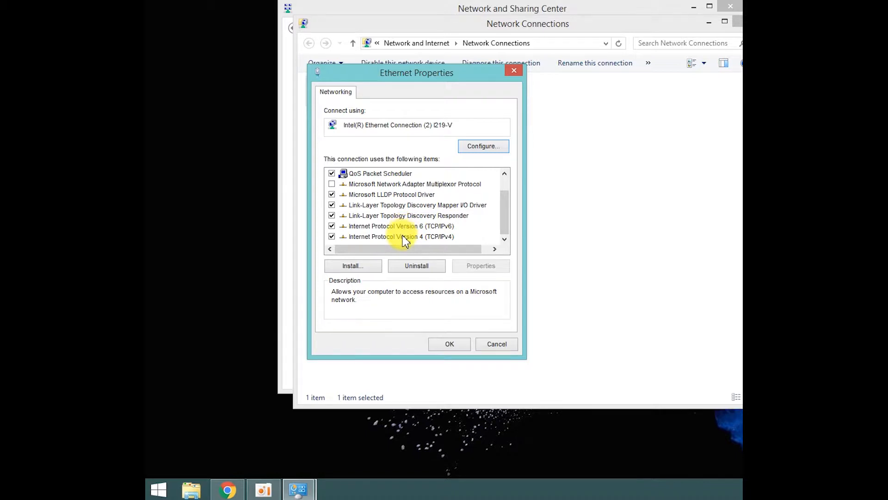
pyautogui.moveTo(433, 241)
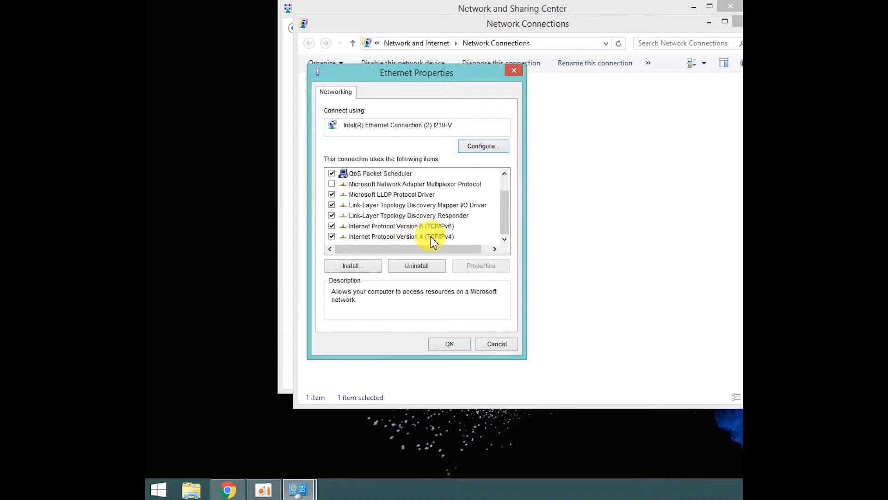
pyautogui.click(401, 236)
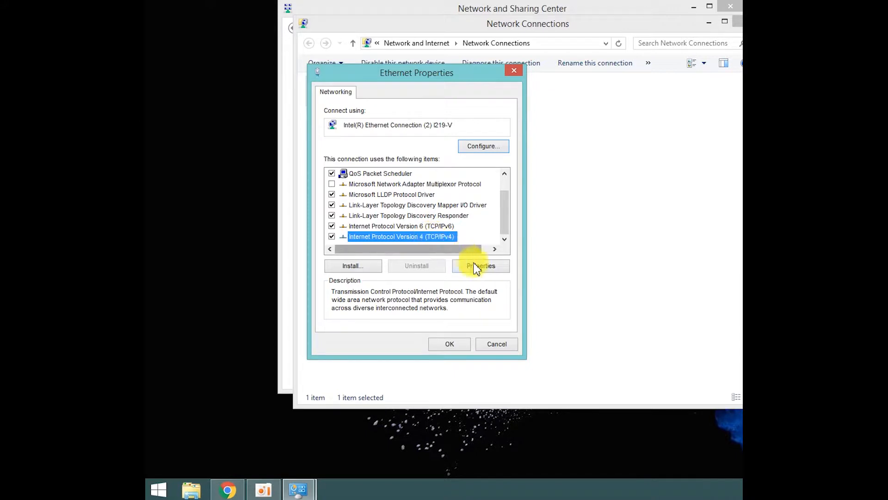
# In the TCP/IPv4 properties, choose manual DNS server addresses and open Advanced TCP/IP Settings
pyautogui.click(480, 266)
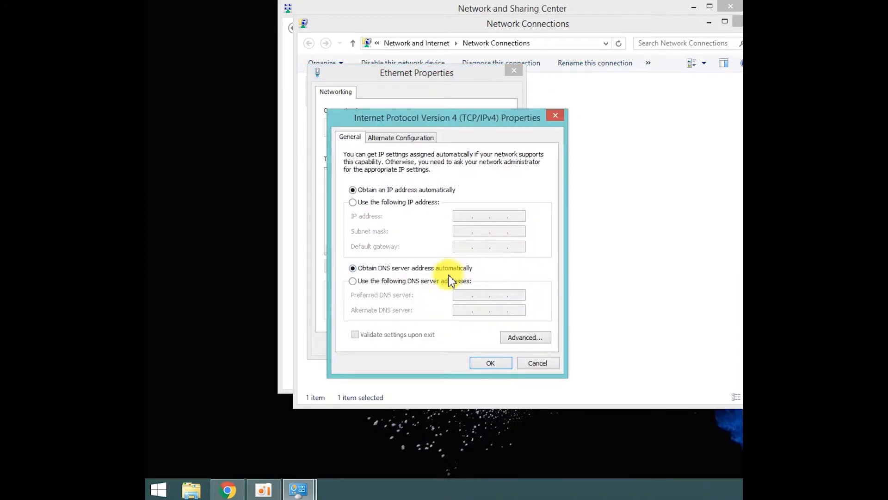
pyautogui.click(352, 280)
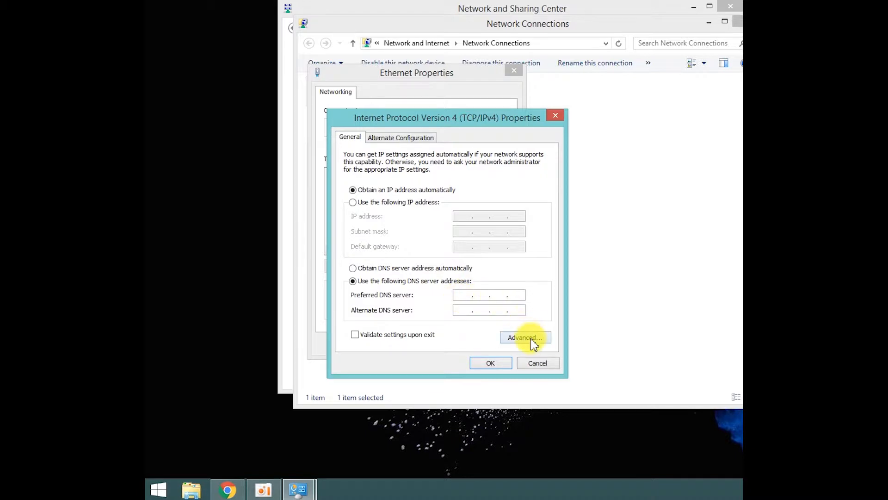
pyautogui.click(524, 337)
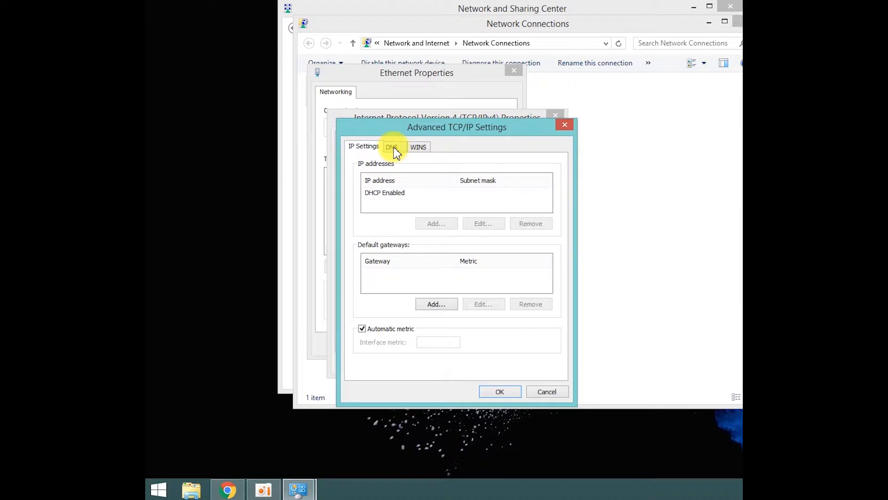
# Check the empty list on the DNS tab, then cancel the Advanced TCP/IP Settings
pyautogui.click(392, 146)
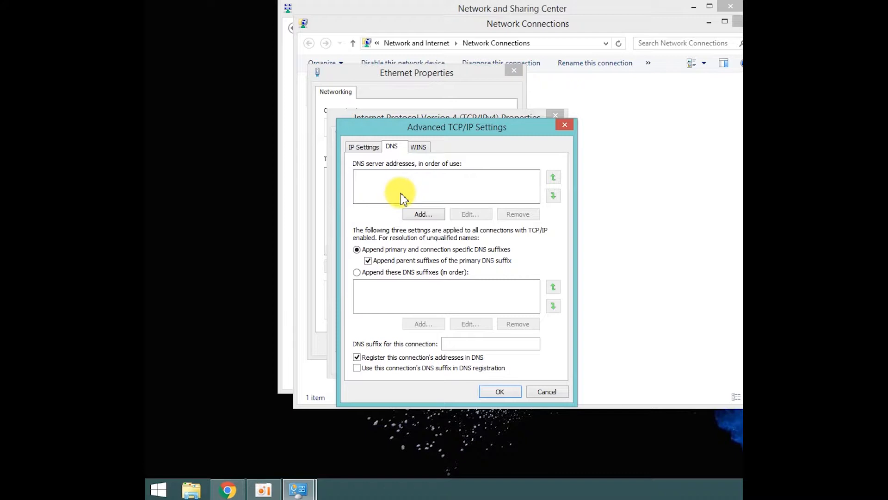
pyautogui.click(499, 391)
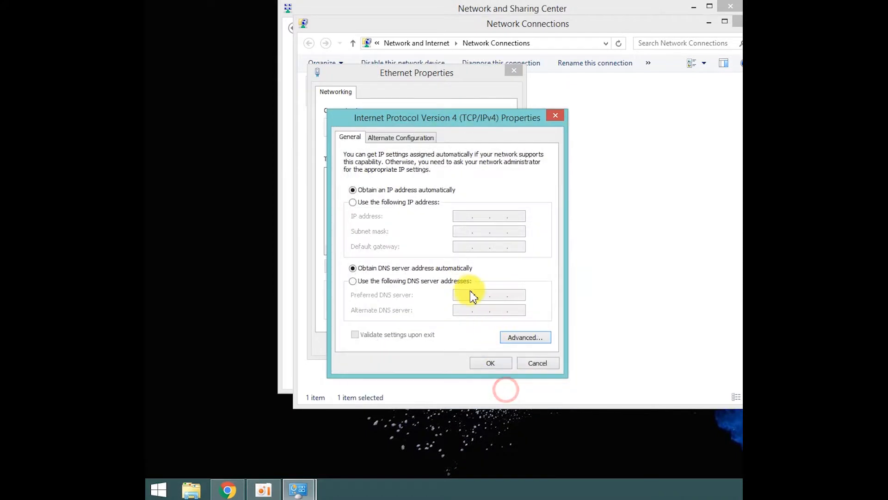
# Enter preferred DNS 8.8.8.8 and alternate DNS 8.8.4.4 for IPv4, then confirm with OK
pyautogui.click(352, 280)
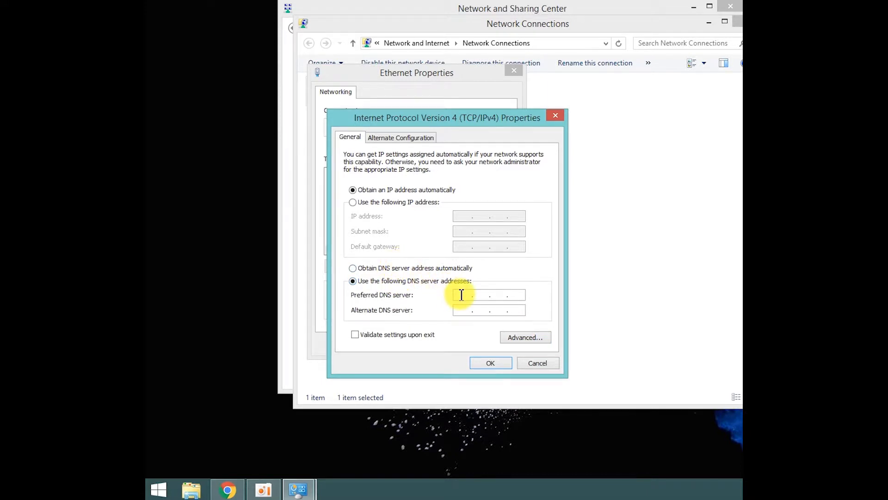
pyautogui.write('8 . 8 . 8 .')
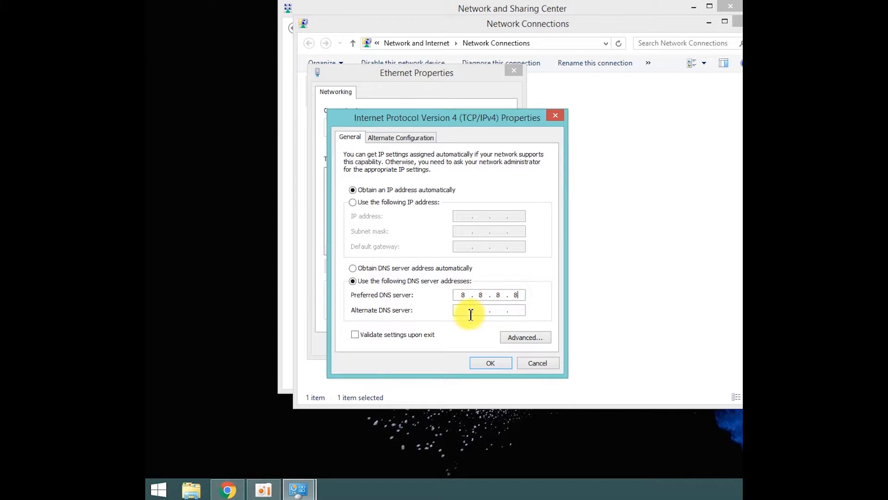
pyautogui.write('8 . . .')
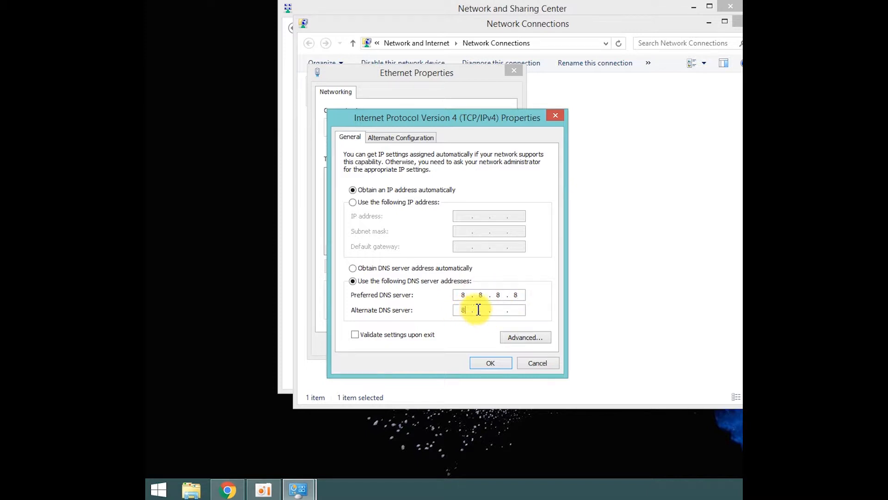
pyautogui.write('8.8.4')
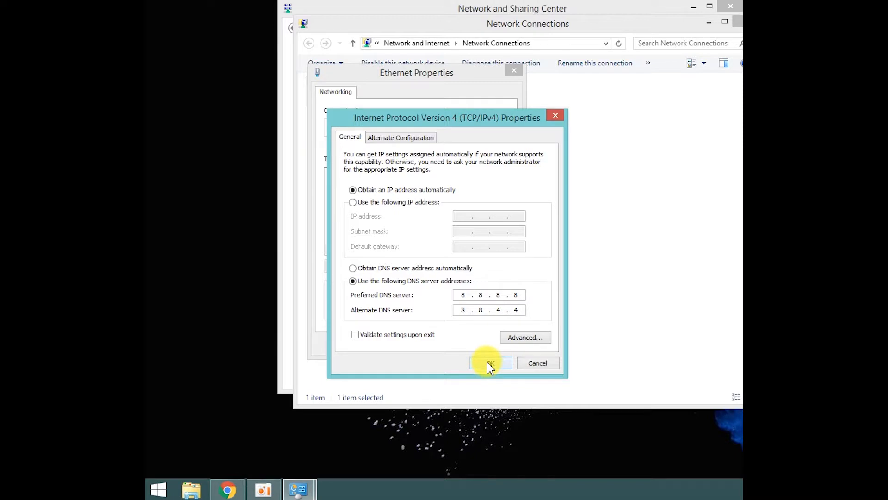
pyautogui.click(489, 362)
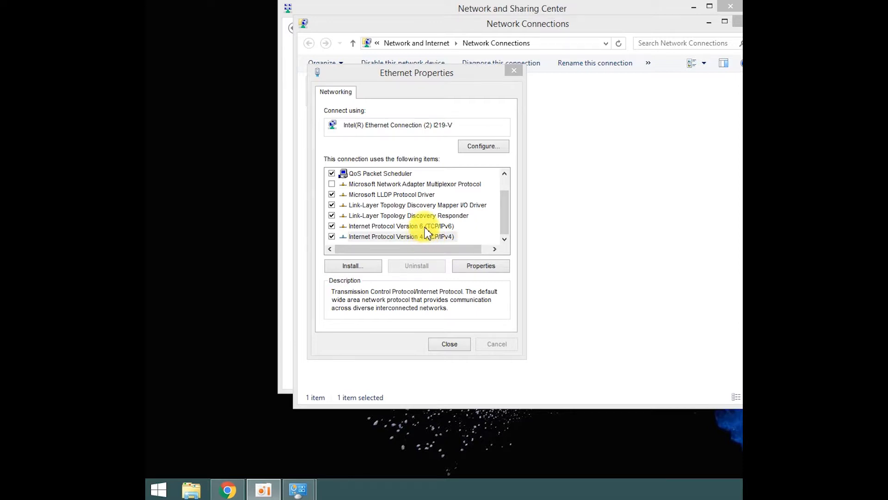
# Open the TCP/IPv6 properties and view the DNS tab of its Advanced TCP/IP Settings
pyautogui.click(399, 225)
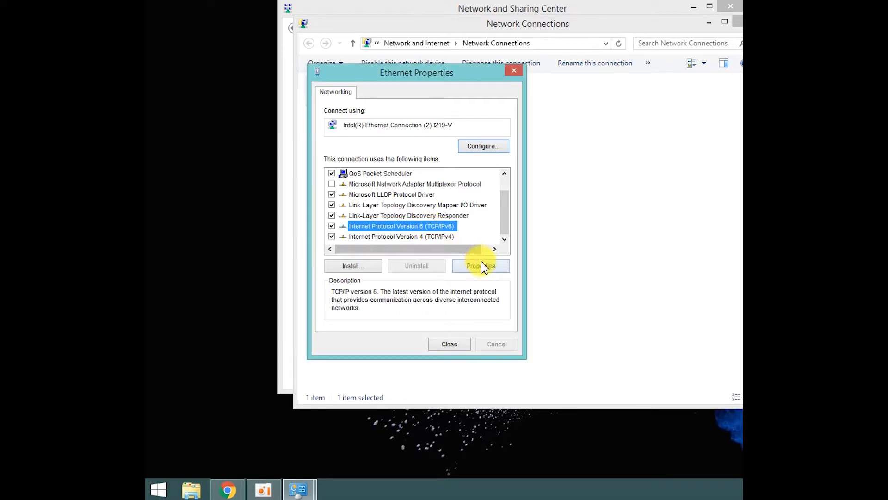
pyautogui.click(480, 266)
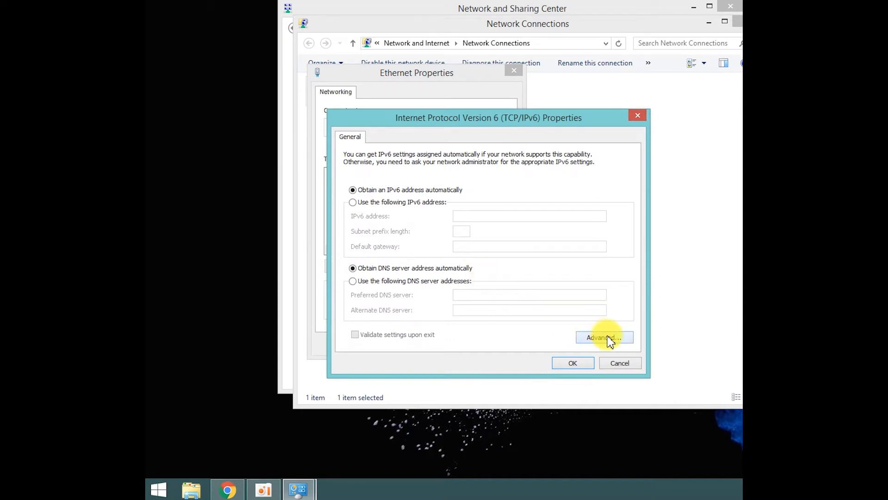
pyautogui.click(604, 337)
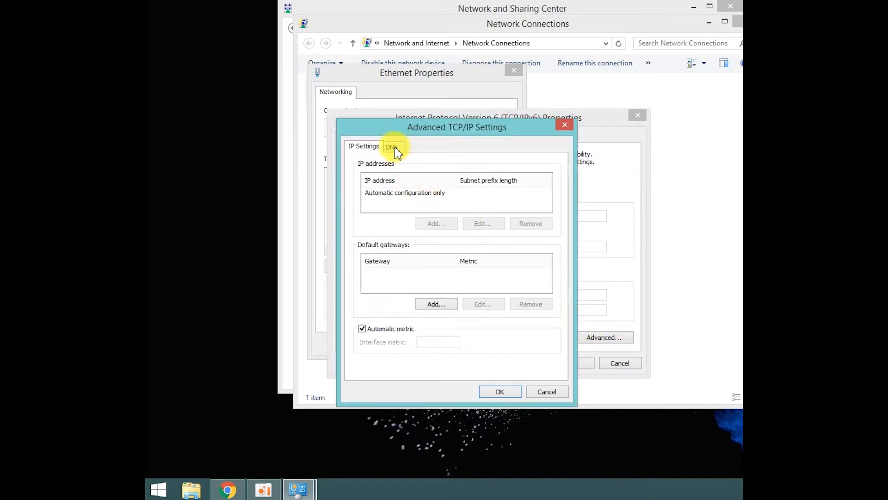
pyautogui.click(391, 146)
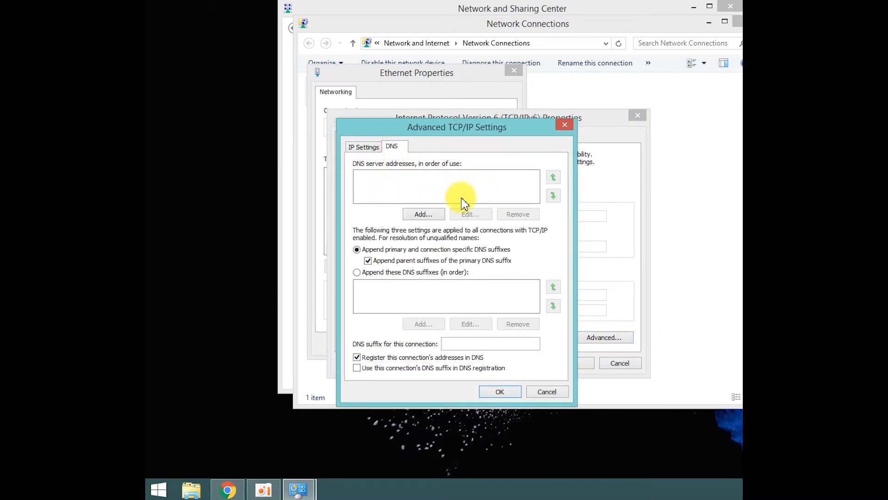
pyautogui.moveTo(418, 187)
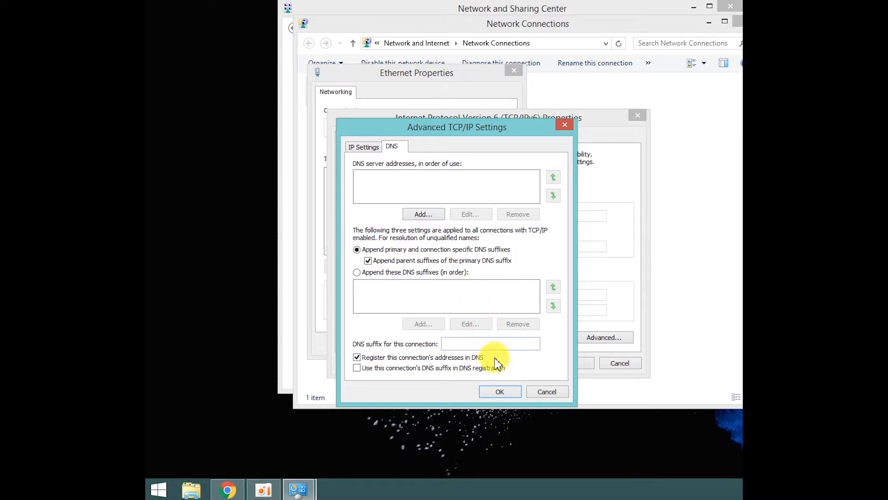
pyautogui.moveTo(413, 170)
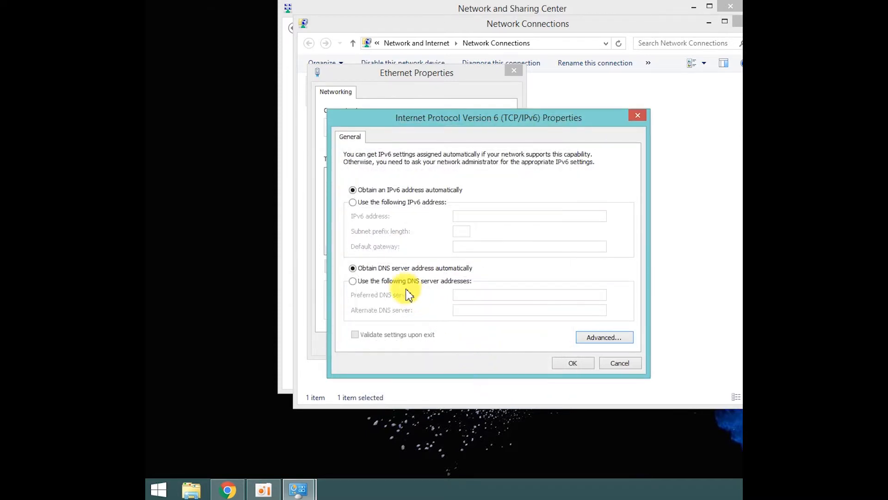
# Enter preferred IPv6 DNS 2001:4860:4860::8888 and alternate 2001:4860:4860::8844, then confirm with OK
pyautogui.click(352, 281)
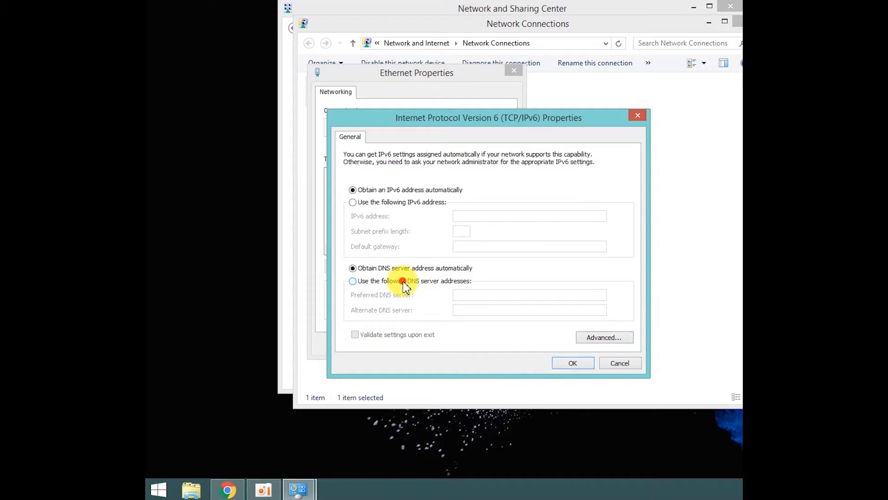
pyautogui.click(353, 281)
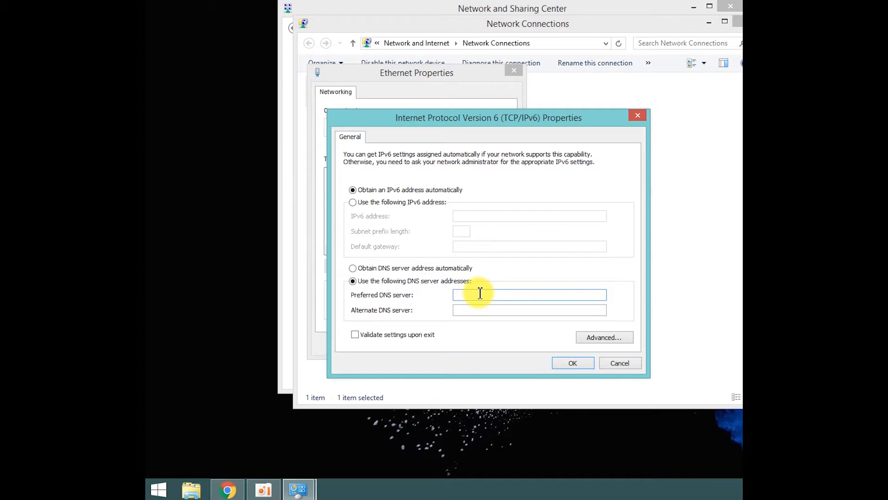
pyautogui.write('2001:4860:4860::8888')
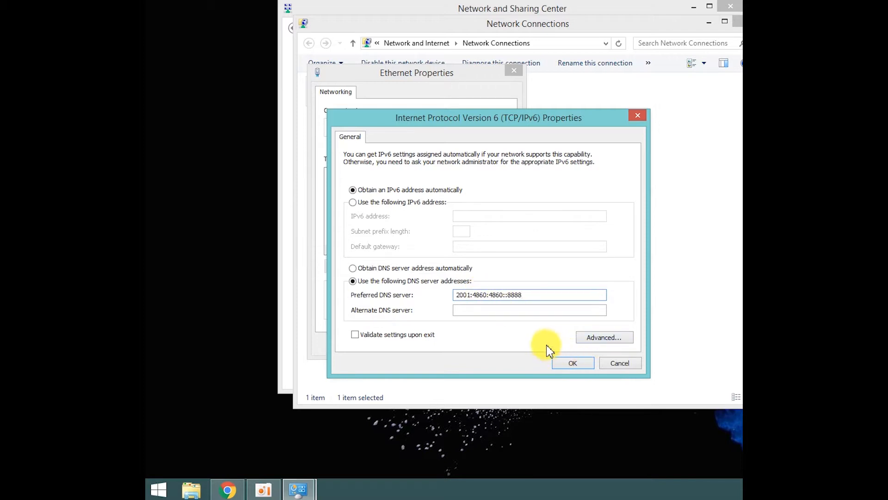
pyautogui.click(528, 310)
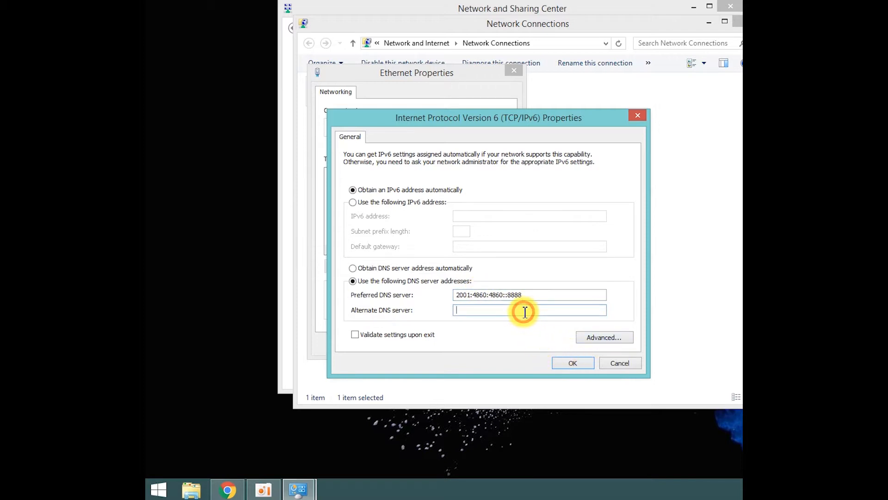
pyautogui.write('2001:4860:4860::8888')
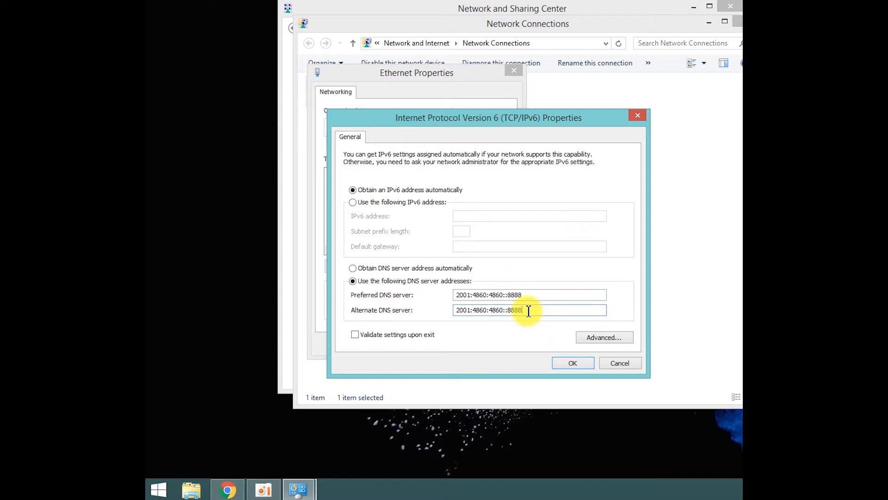
pyautogui.press('Backspace')
pyautogui.write('44')
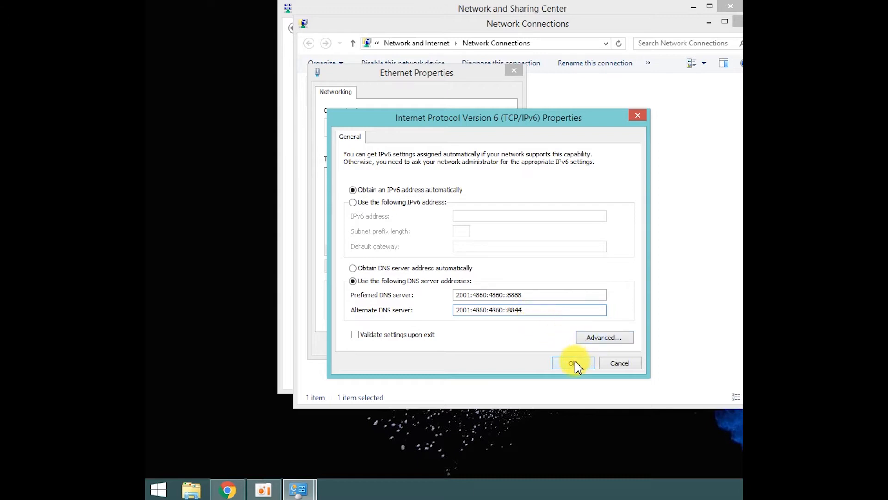
pyautogui.click(572, 362)
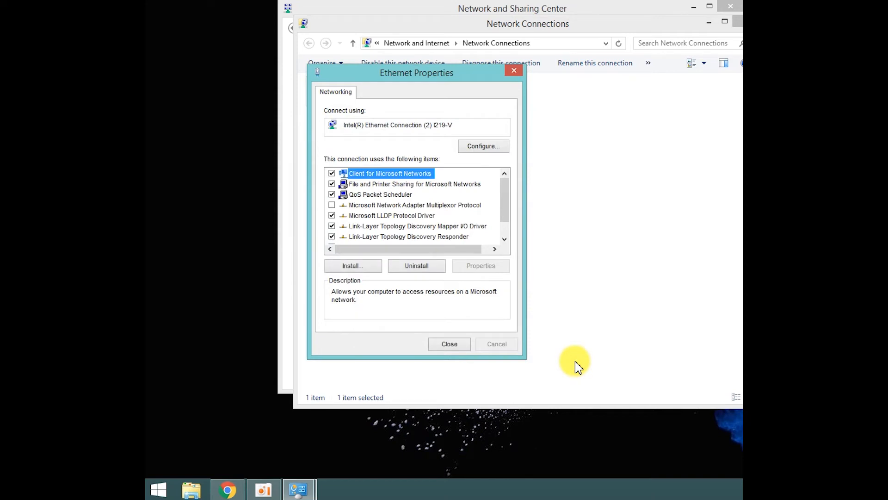
# Close Ethernet Properties, Network Connections, and the Network and Sharing Center
pyautogui.click(449, 344)
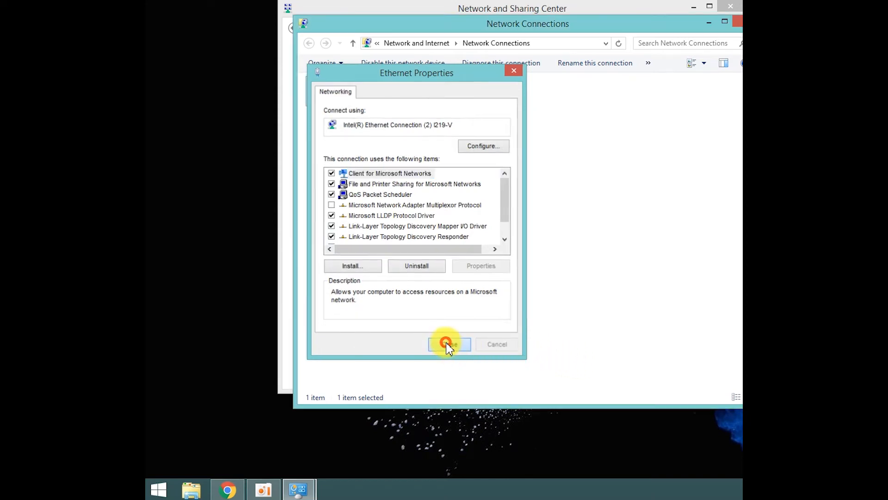
pyautogui.click(449, 344)
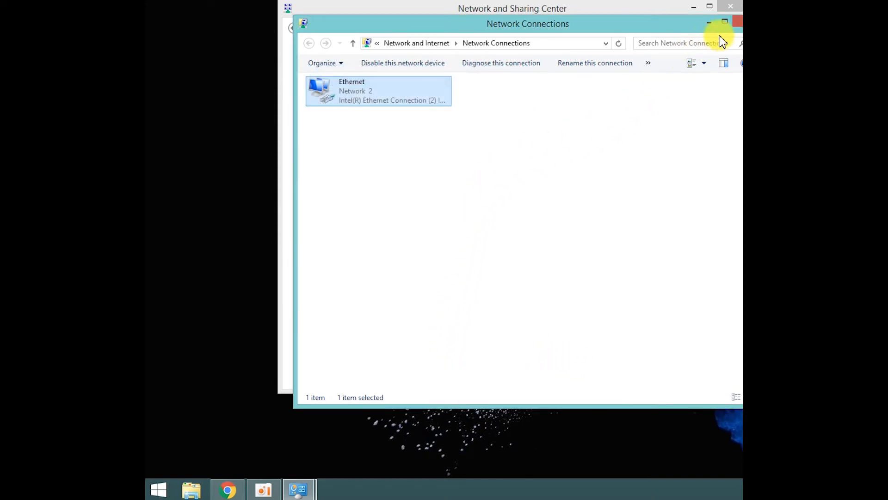
pyautogui.click(727, 23)
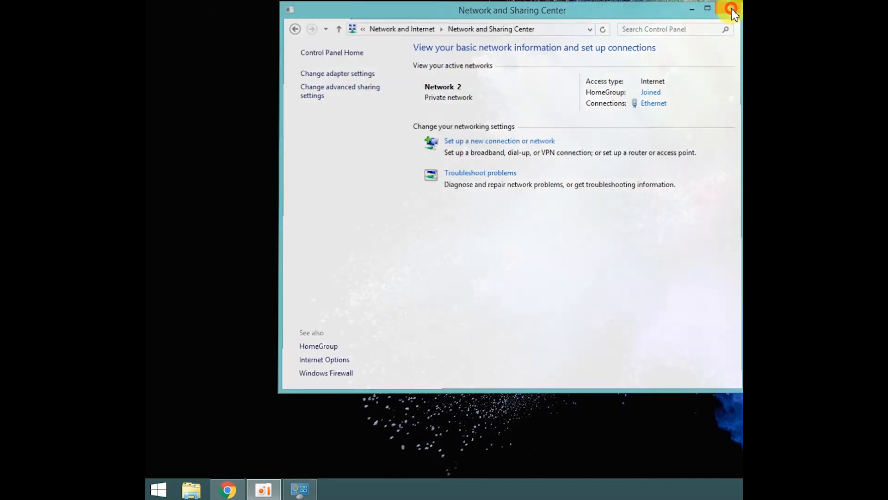
pyautogui.click(731, 11)
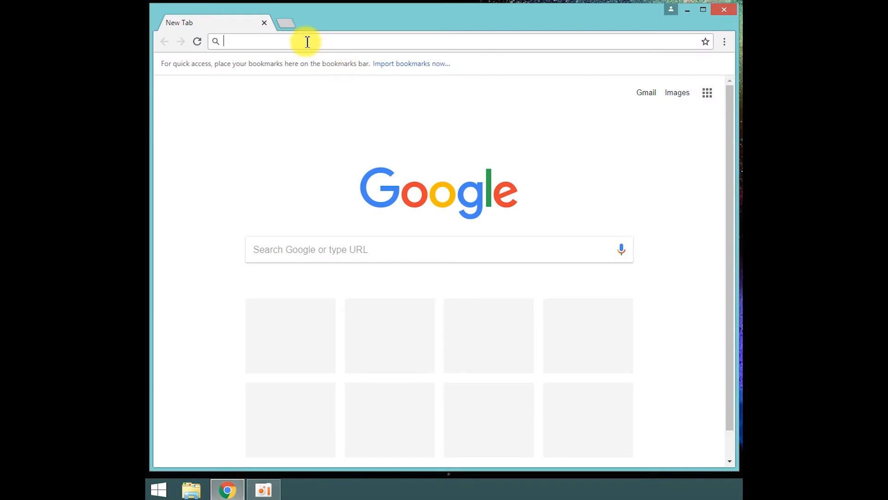
# Load incorrecturl.com in Chrome, confirm the site can't be reached, then close Chrome
pyautogui.write('incorrecturl.com')
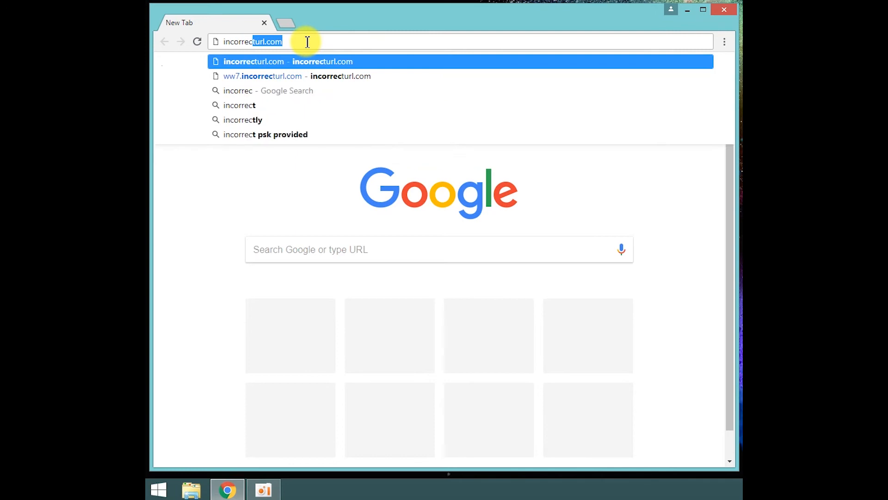
pyautogui.press('Enter')
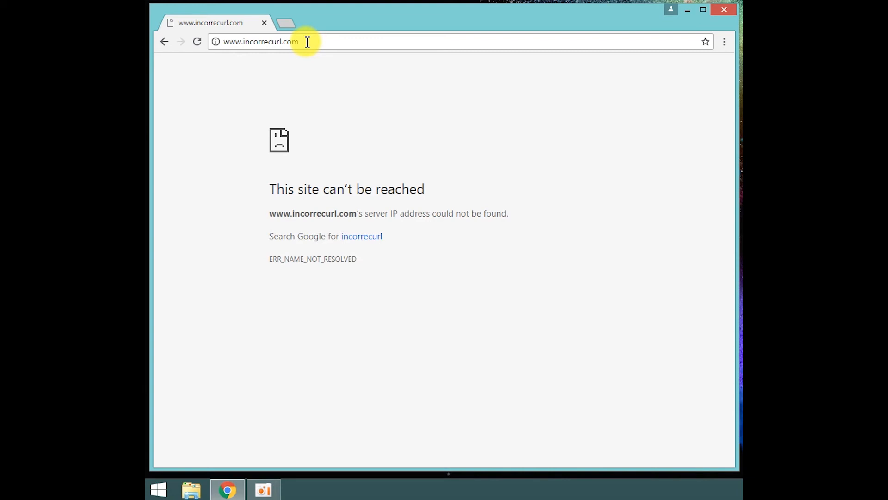
pyautogui.click(724, 10)
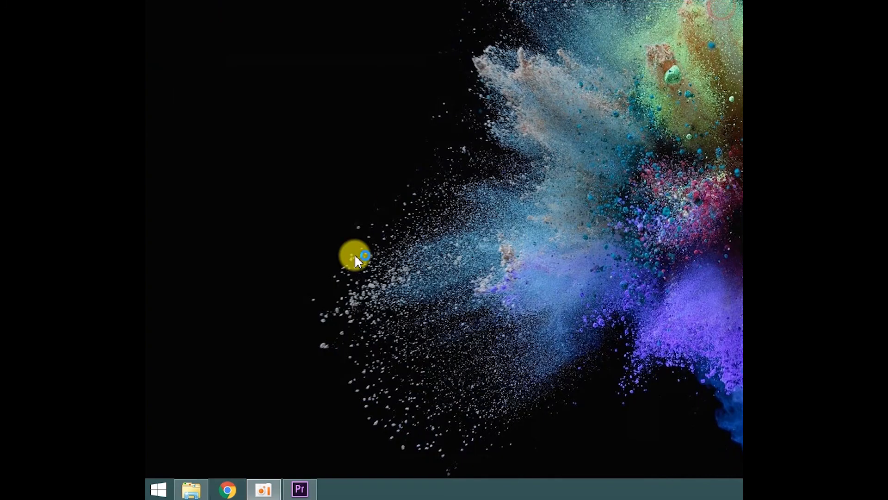
# Relaunch Chrome from the taskbar and enter 'cox' in the address bar
pyautogui.click(227, 488)
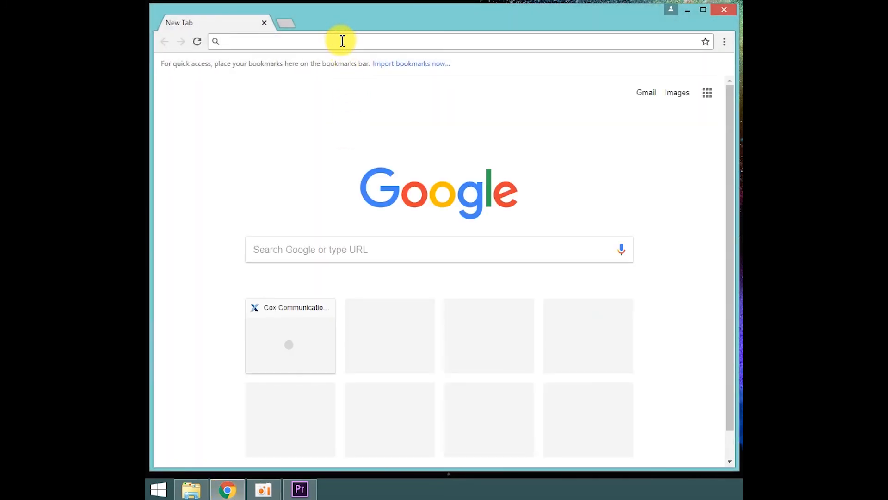
pyautogui.write('cox.com')
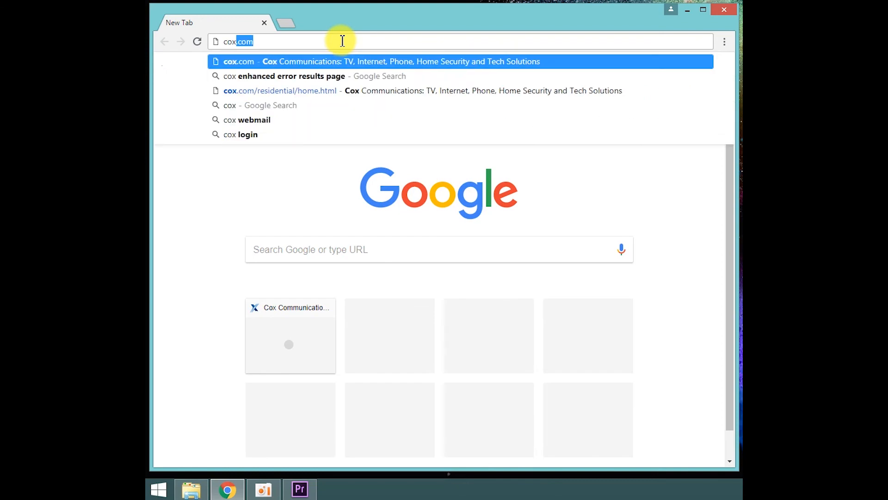